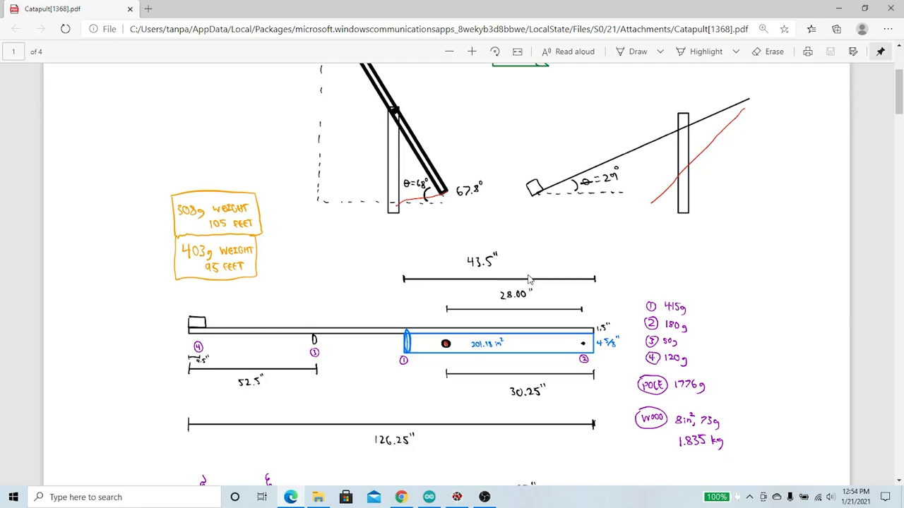
mouse_move(503, 333)
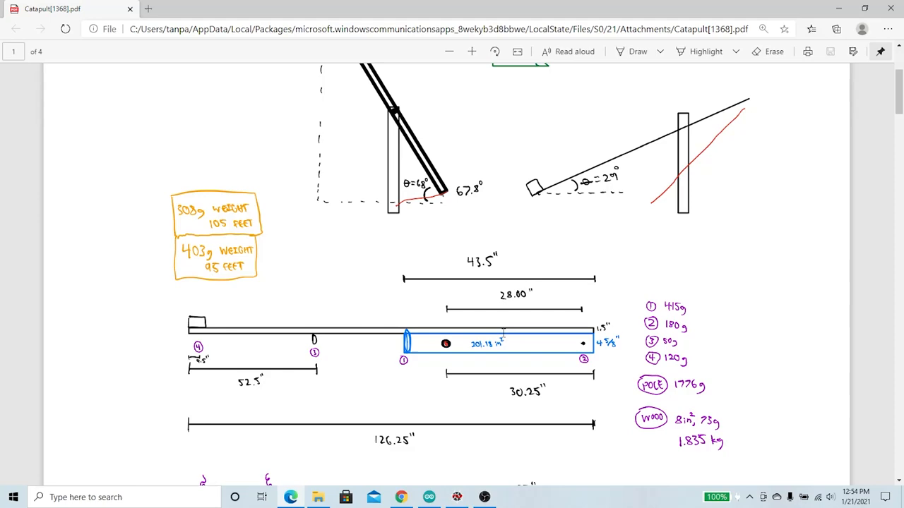
Scroll past page 1's measurements and spring constant notes to page 2's circle geometry sketch.
scroll("down", 3)
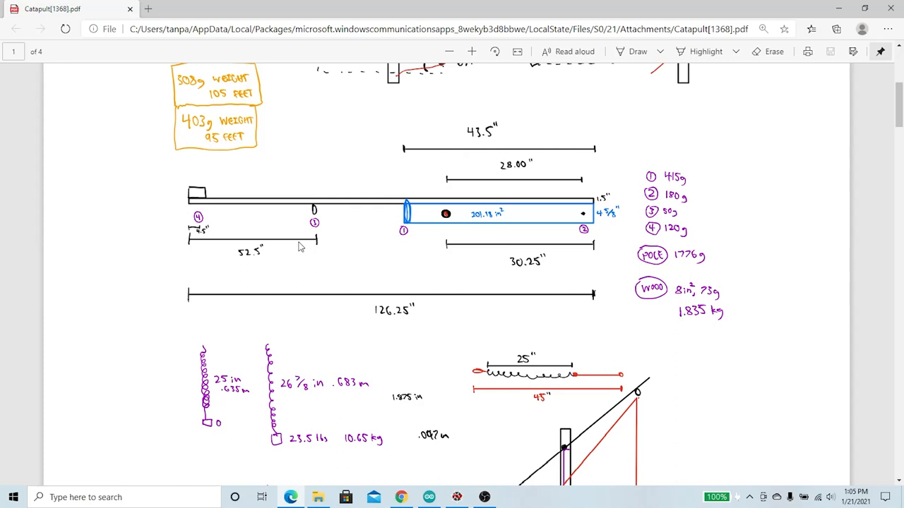
mouse_move(531, 296)
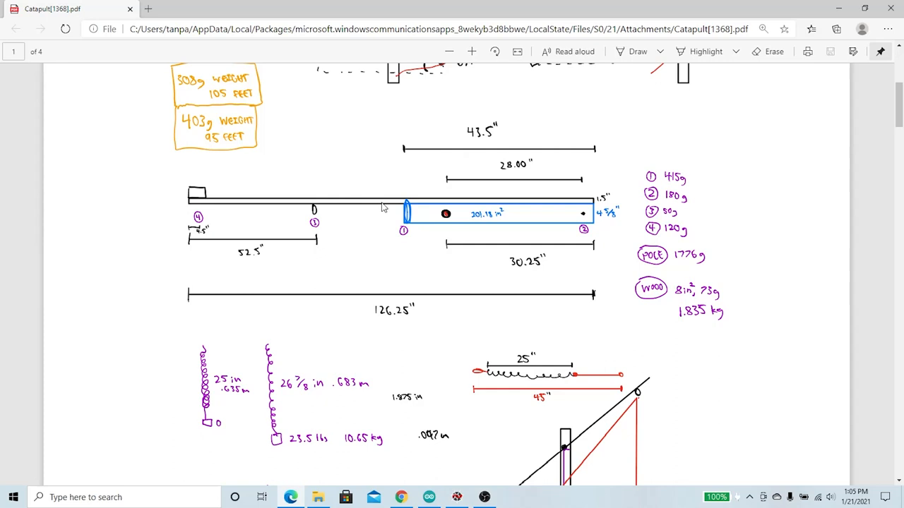
scroll("down", 3)
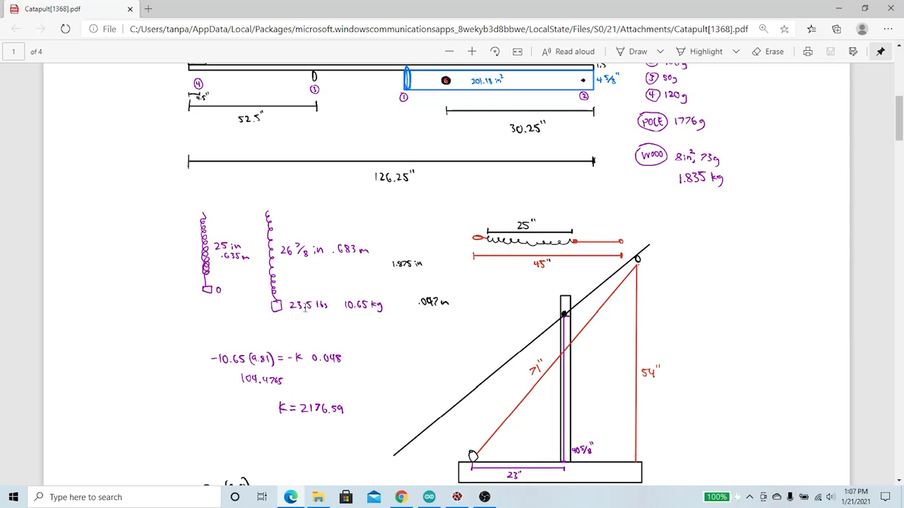
mouse_move(423, 251)
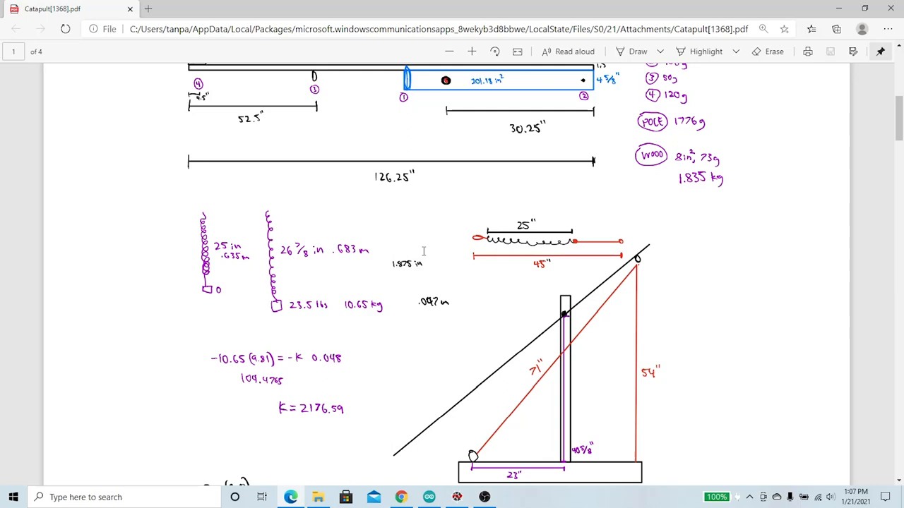
scroll("down", 3)
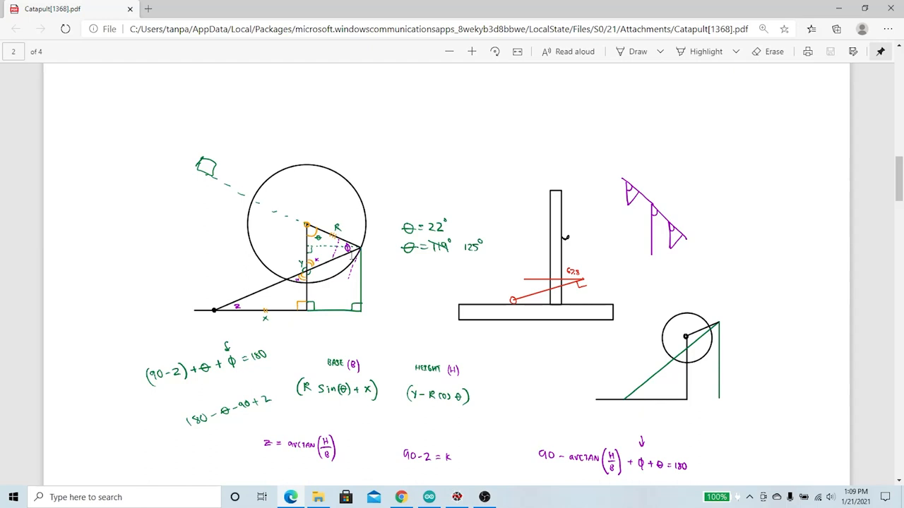
mouse_move(194, 226)
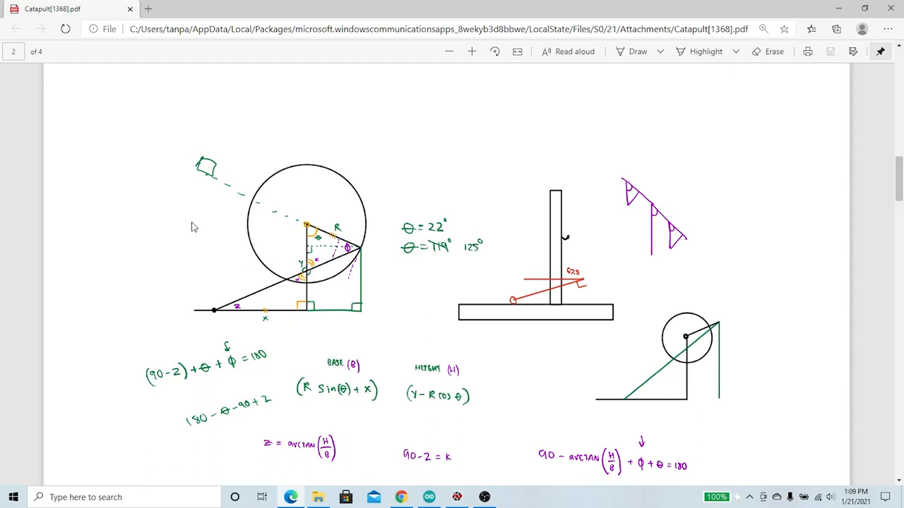
mouse_move(226, 310)
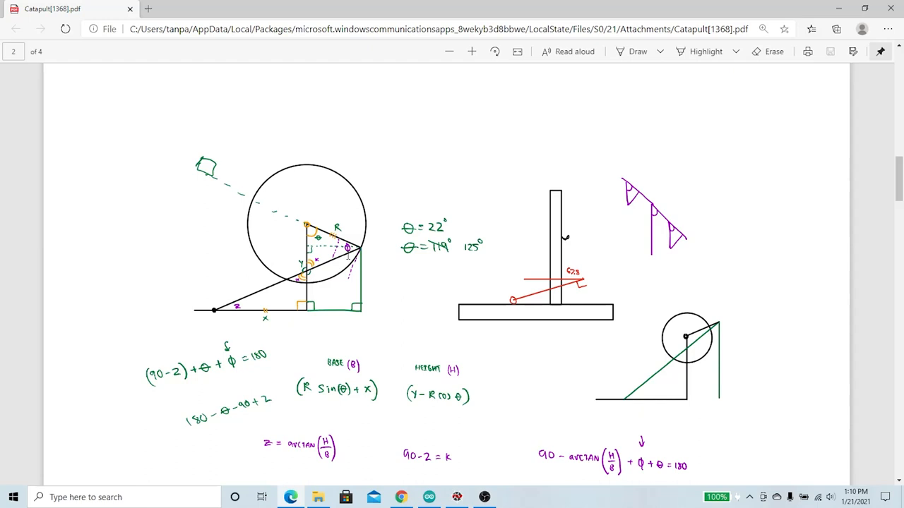
Scroll page 2 down to the torque equations with spring length and sine-angle terms.
scroll("down", 3)
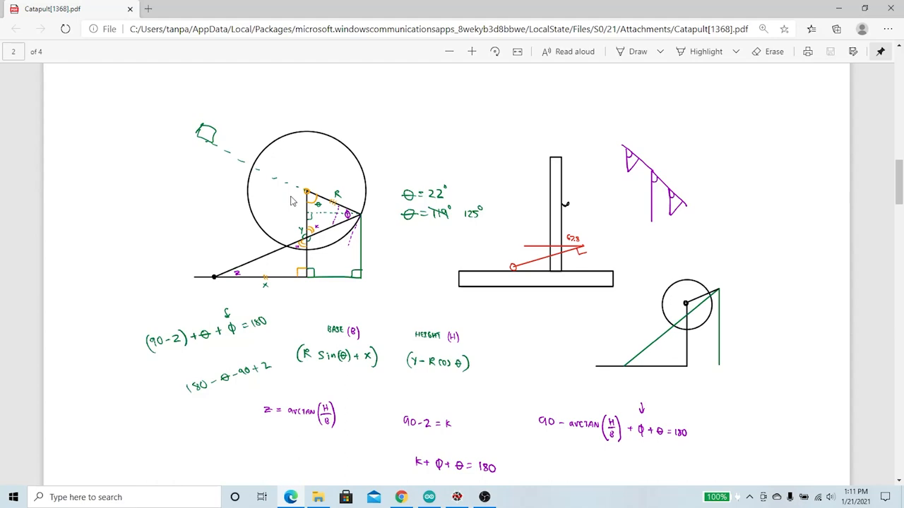
scroll("down", 3)
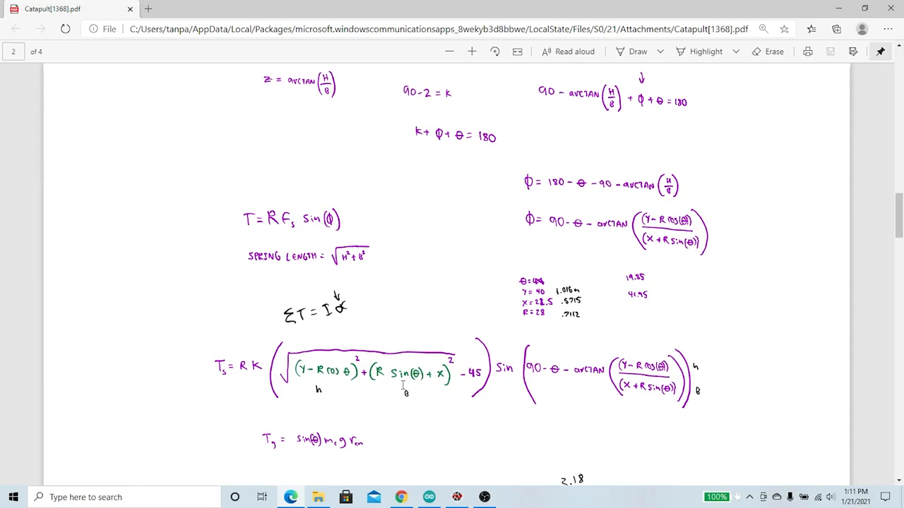
Scroll further to the full spring torque expression and its worked numbers.
scroll("down", 3)
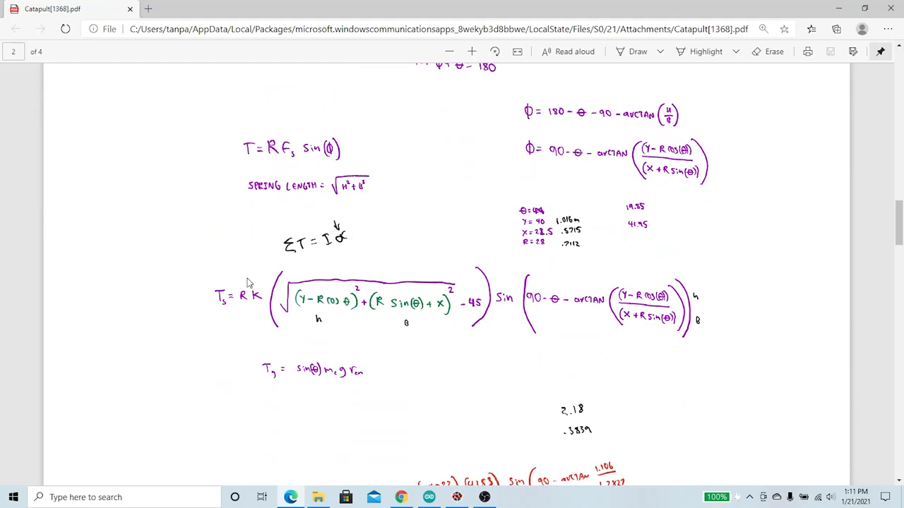
scroll("down", 3)
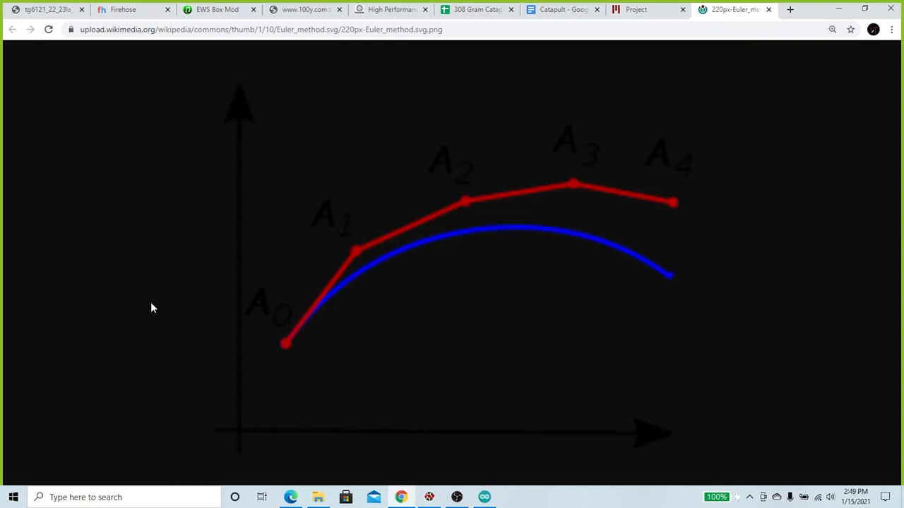
mouse_move(144, 381)
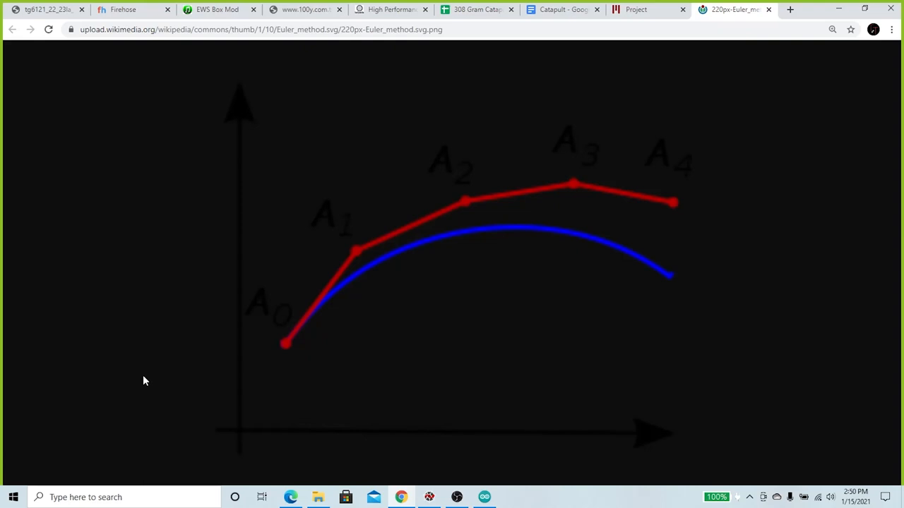
mouse_move(235, 401)
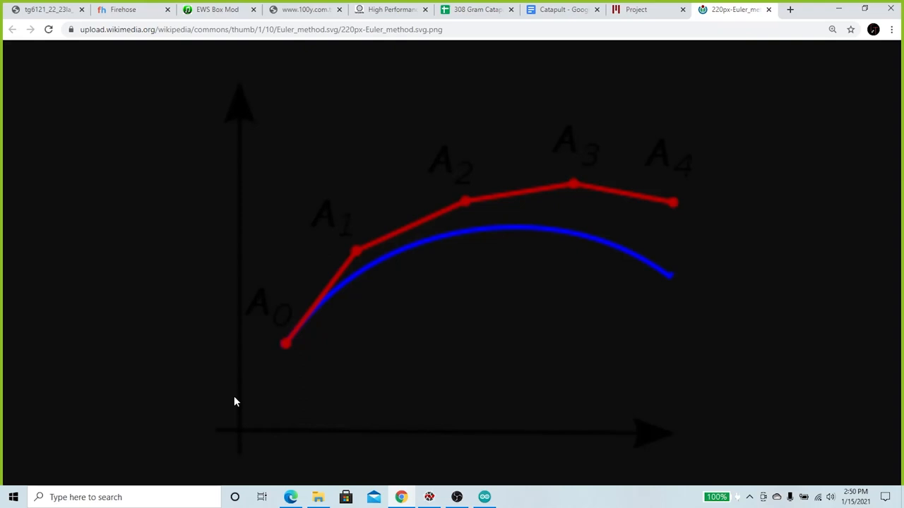
mouse_move(284, 347)
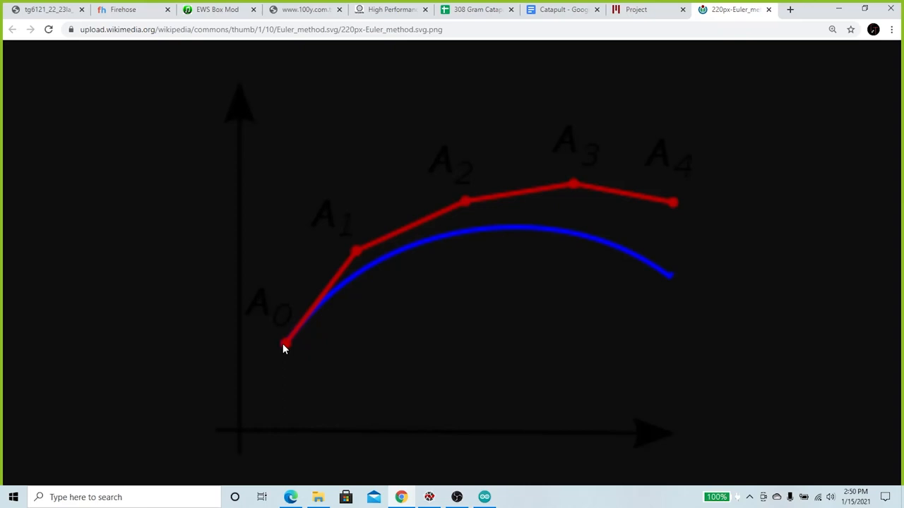
mouse_move(342, 350)
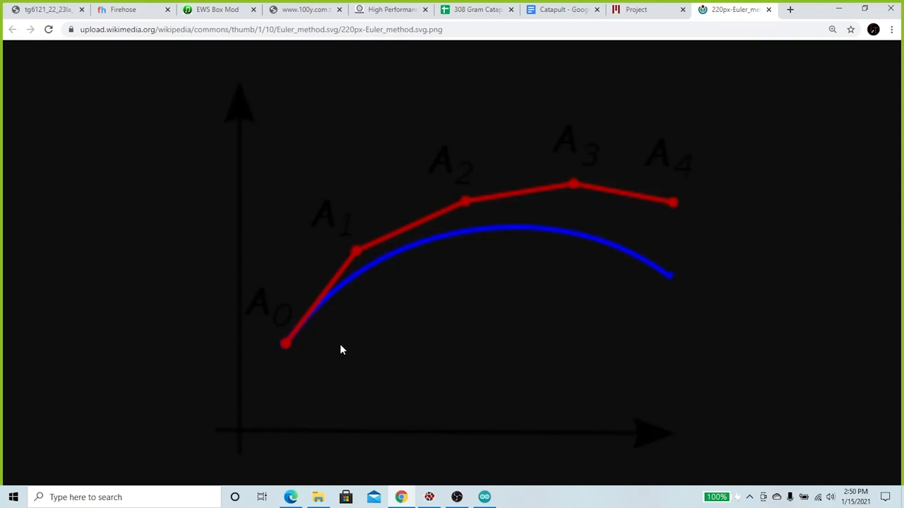
mouse_move(288, 350)
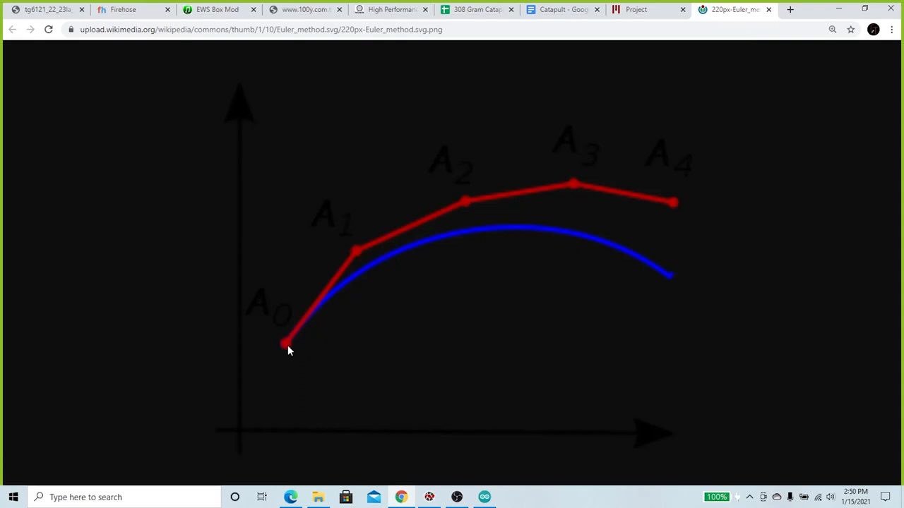
mouse_move(339, 282)
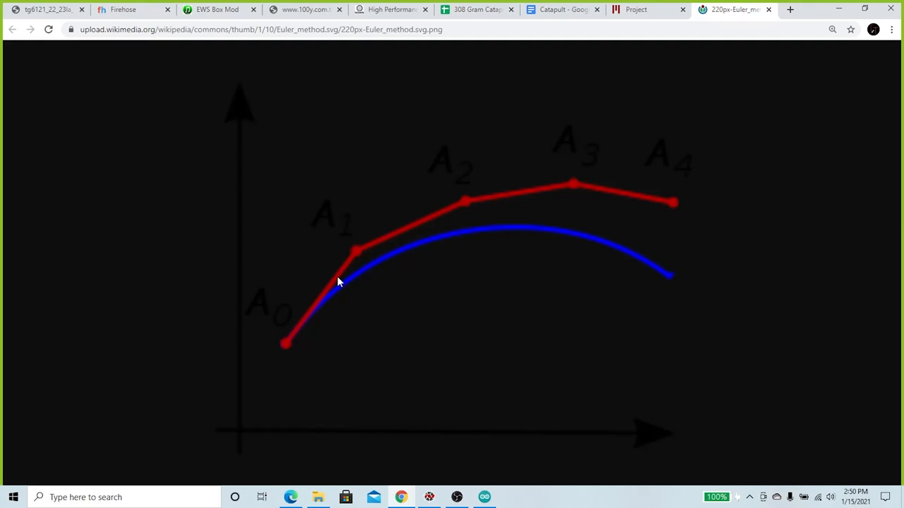
mouse_move(352, 345)
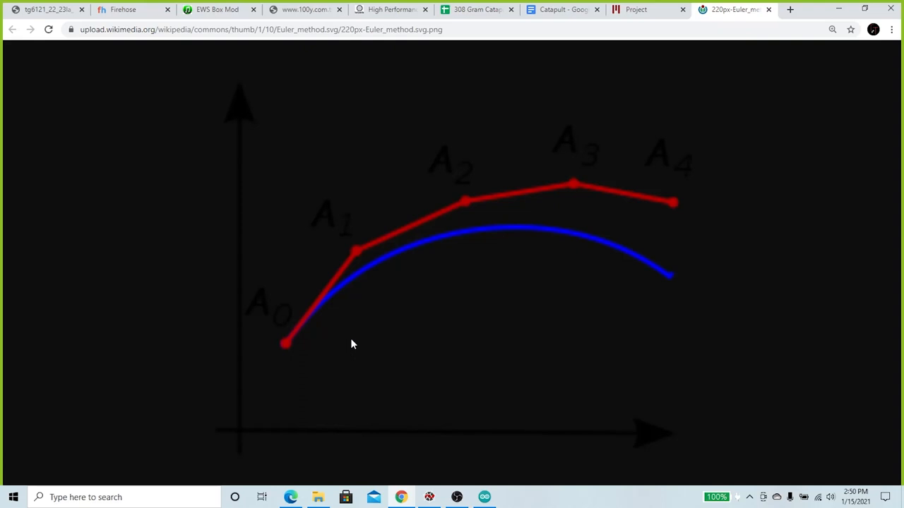
mouse_move(346, 330)
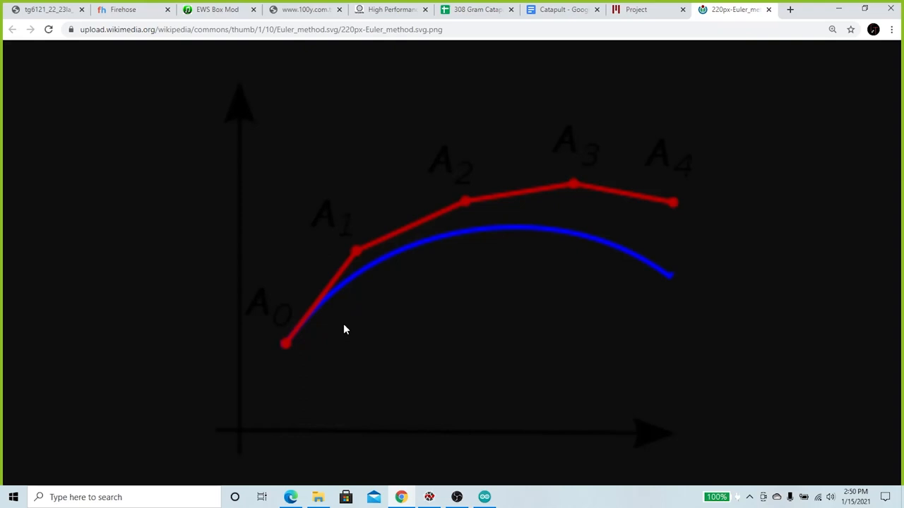
mouse_move(353, 257)
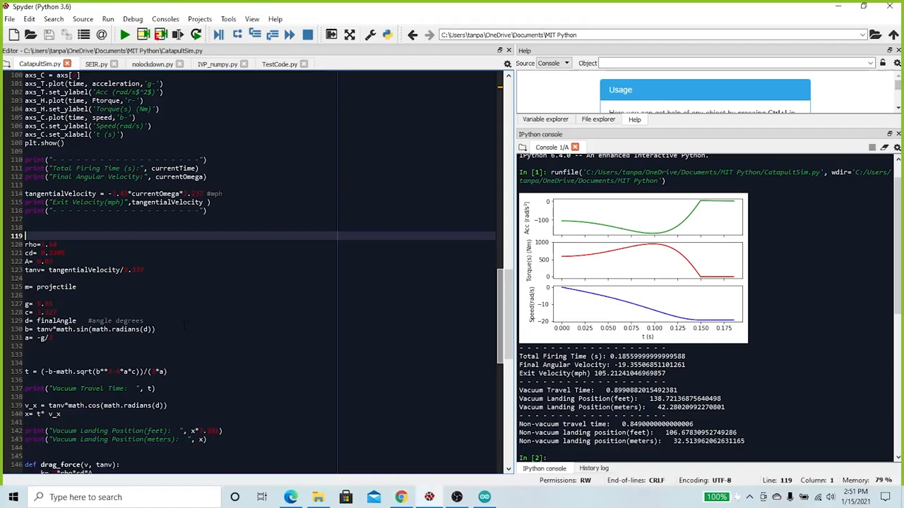
Scroll the Catapultsim.py editor to the imports, constants and springTorque function.
scroll("down", 3)
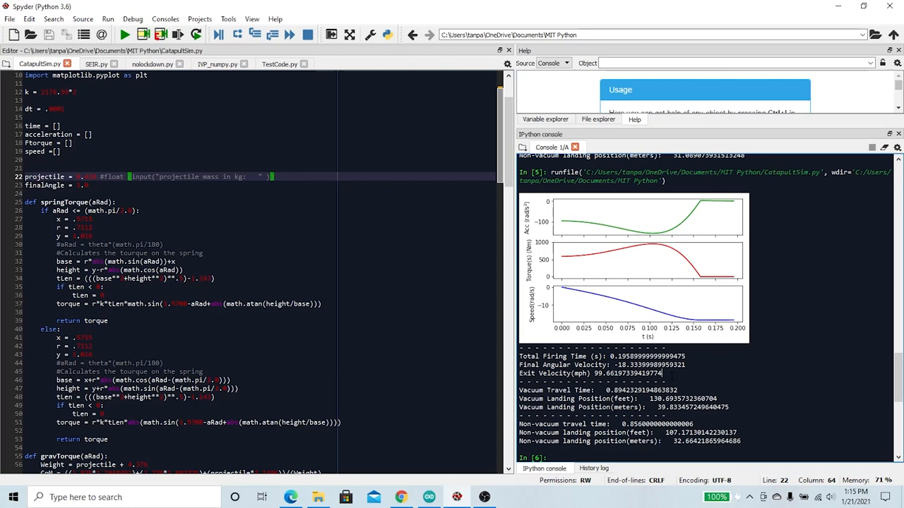
mouse_move(566, 223)
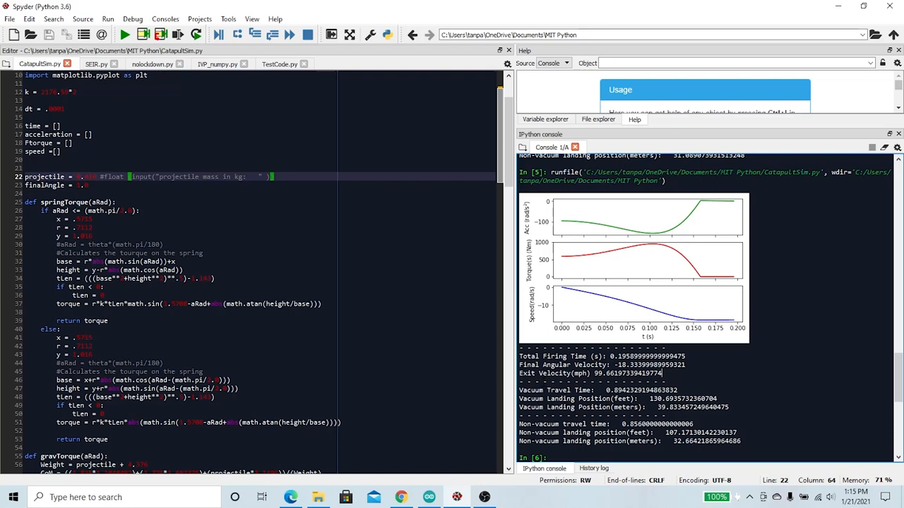
Highlight the torque variable in springTorque, then scroll to the Euler while-loop and subplot code.
scroll("down", 3)
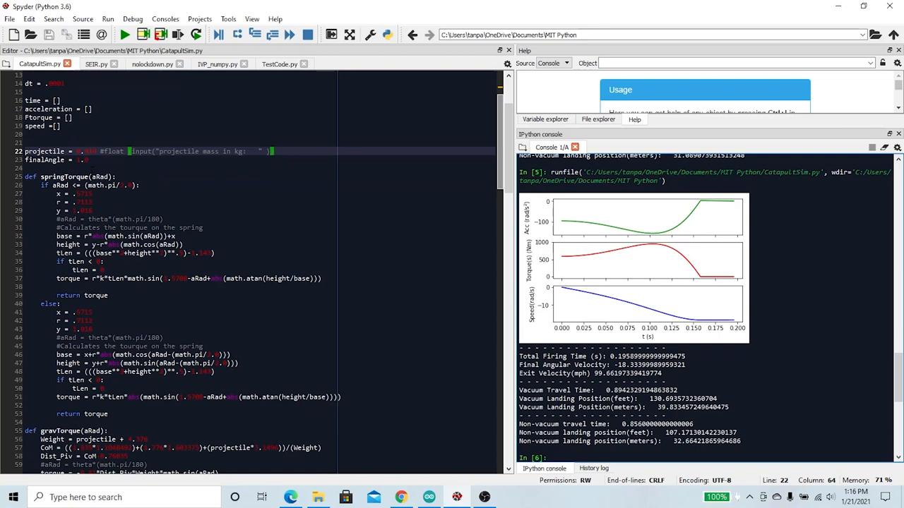
left_click_drag(115, 176, 161, 396)
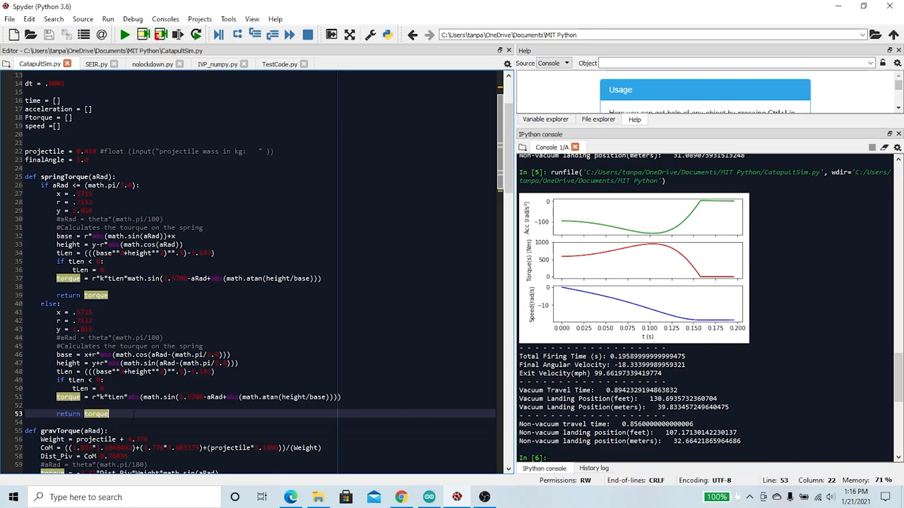
scroll("down", 3)
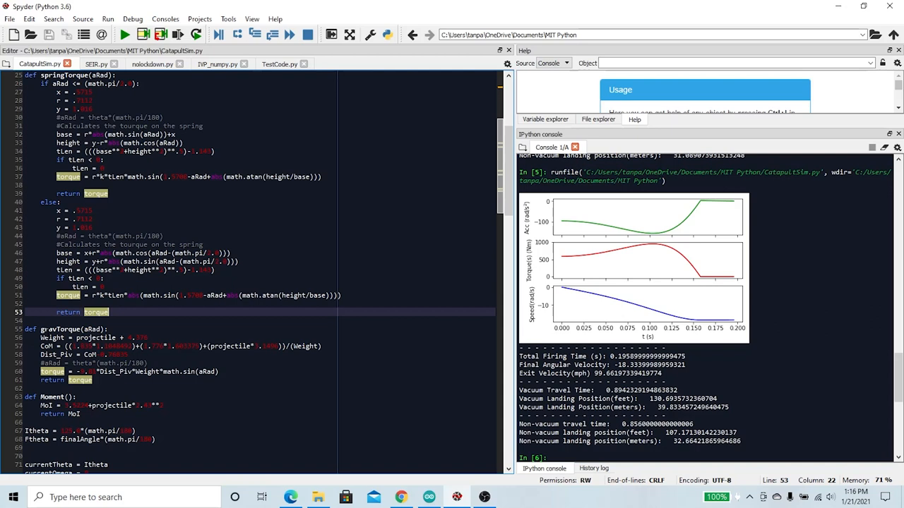
scroll("down", 3)
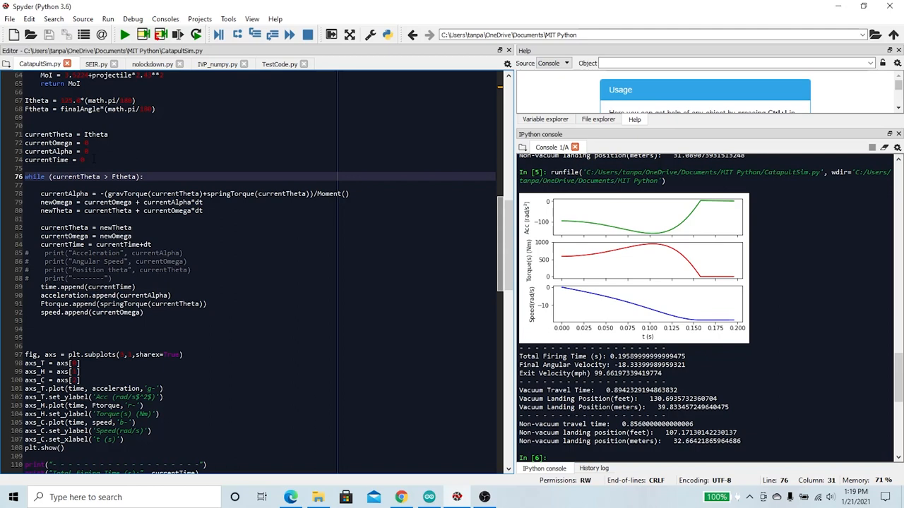
Bring the design notes PDF back to the front at page 4's torque and drag equations.
left_click(144, 177)
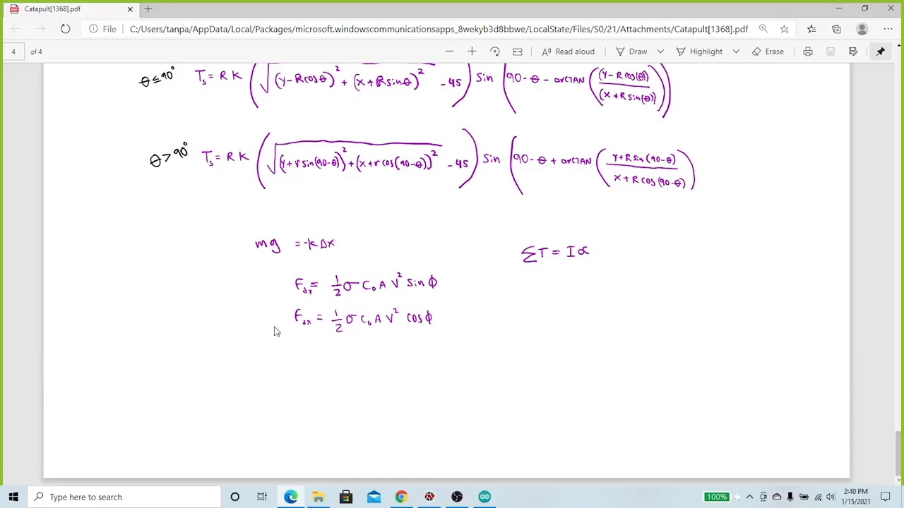
mouse_move(288, 323)
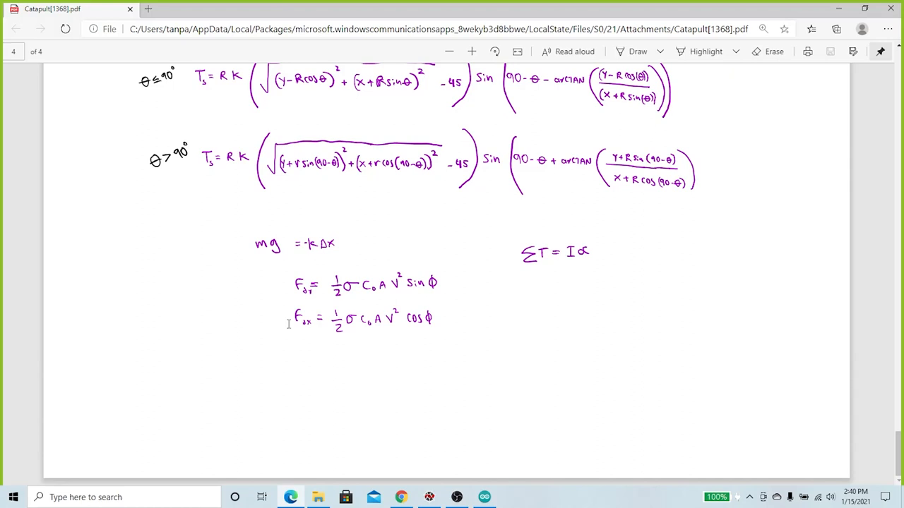